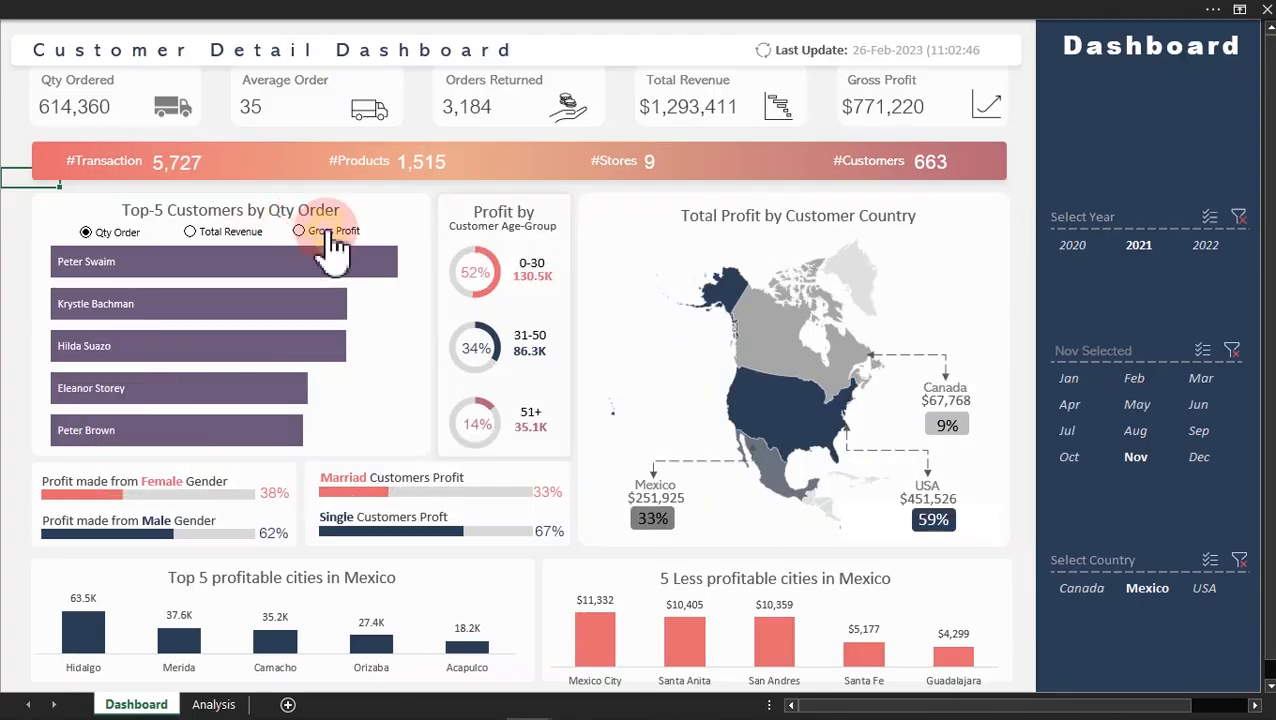
{"action": "left_click", "coordinate": [299, 231]}
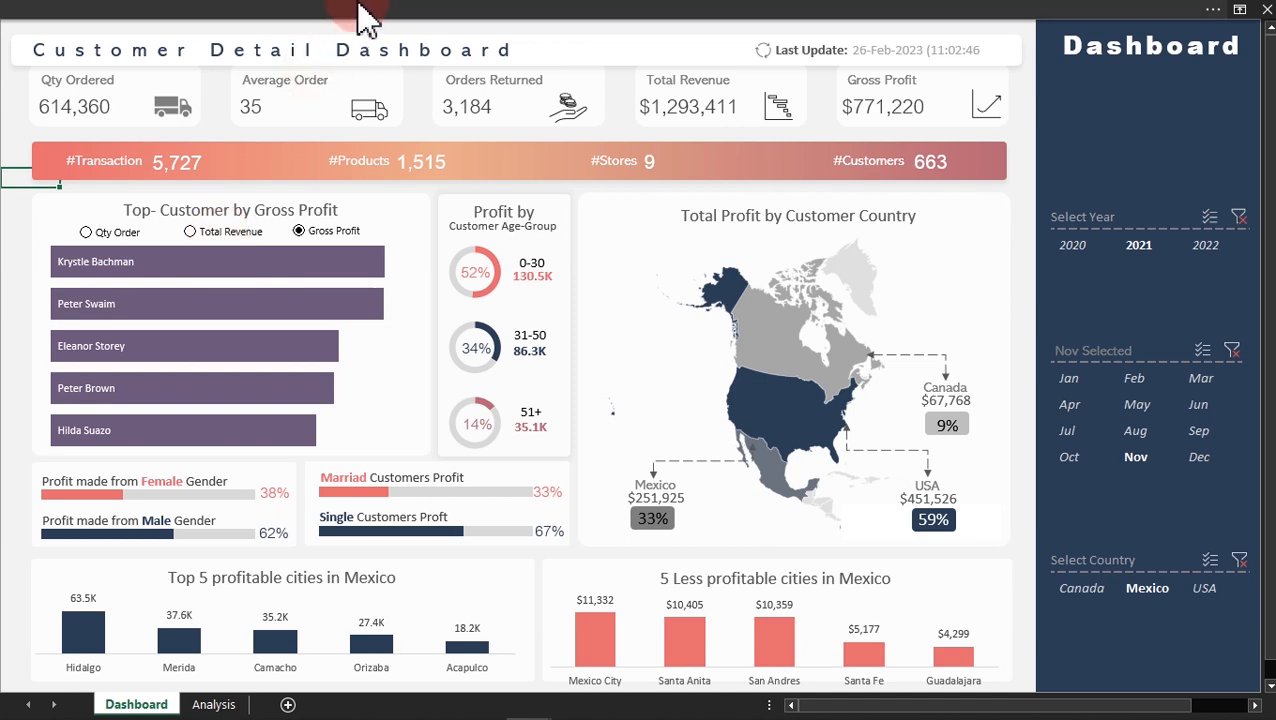
{"action": "mouse_move", "coordinate": [400, 332]}
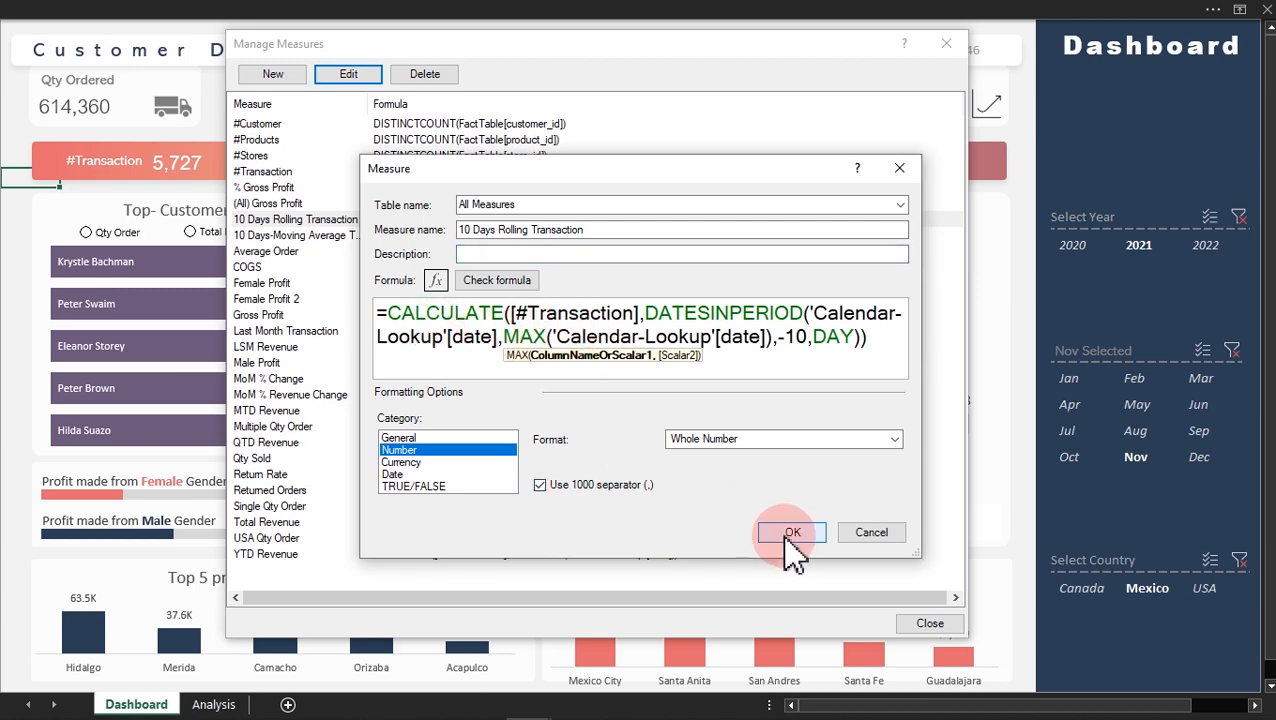
Close the 10 Days Rolling Transaction measure definition and inspect the COGS measure formula
{"action": "left_click", "coordinate": [791, 531]}
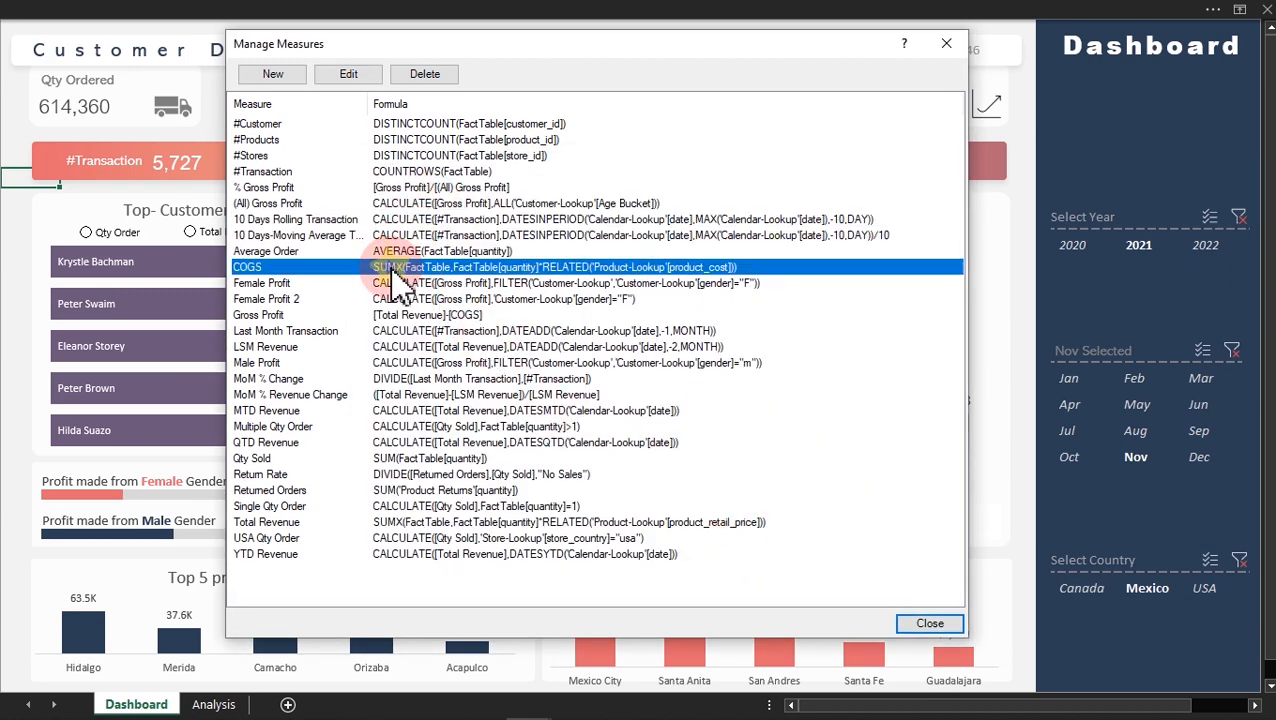
{"action": "left_click", "coordinate": [348, 73]}
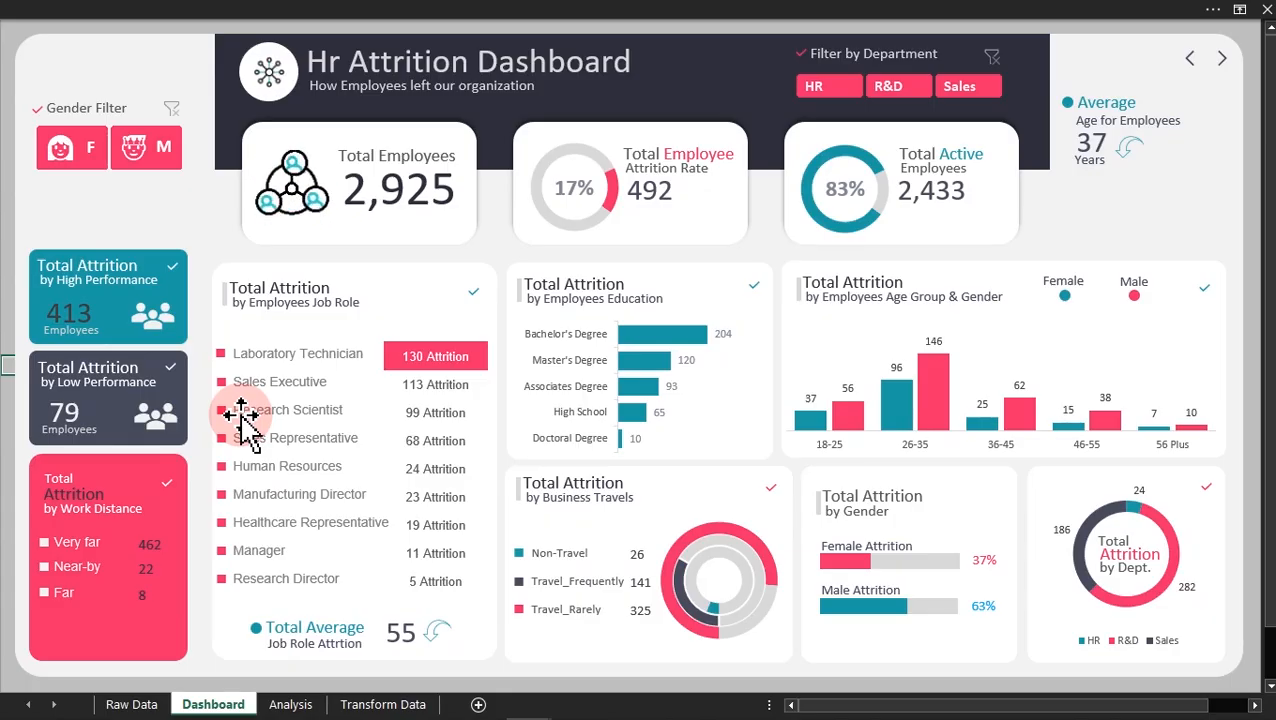
{"action": "mouse_move", "coordinate": [733, 95]}
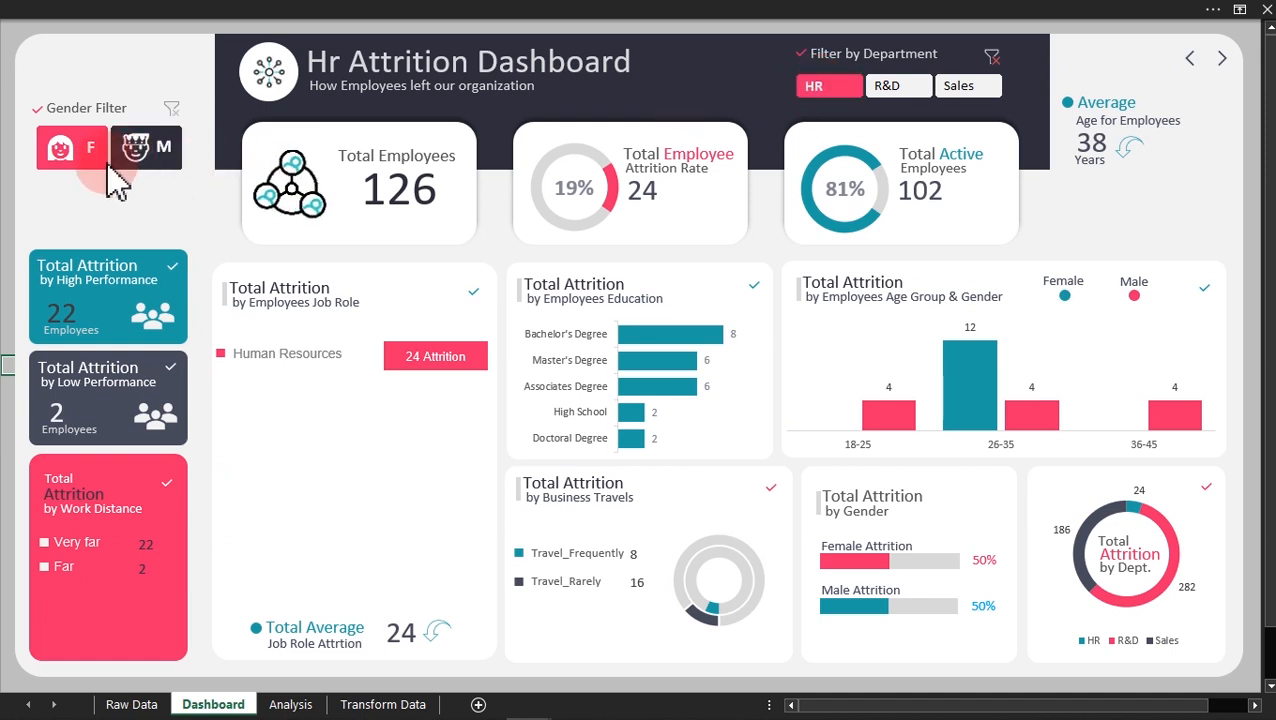
Filter the attrition dashboard to male employees, then R&D, then all departments
{"action": "left_click", "coordinate": [71, 147]}
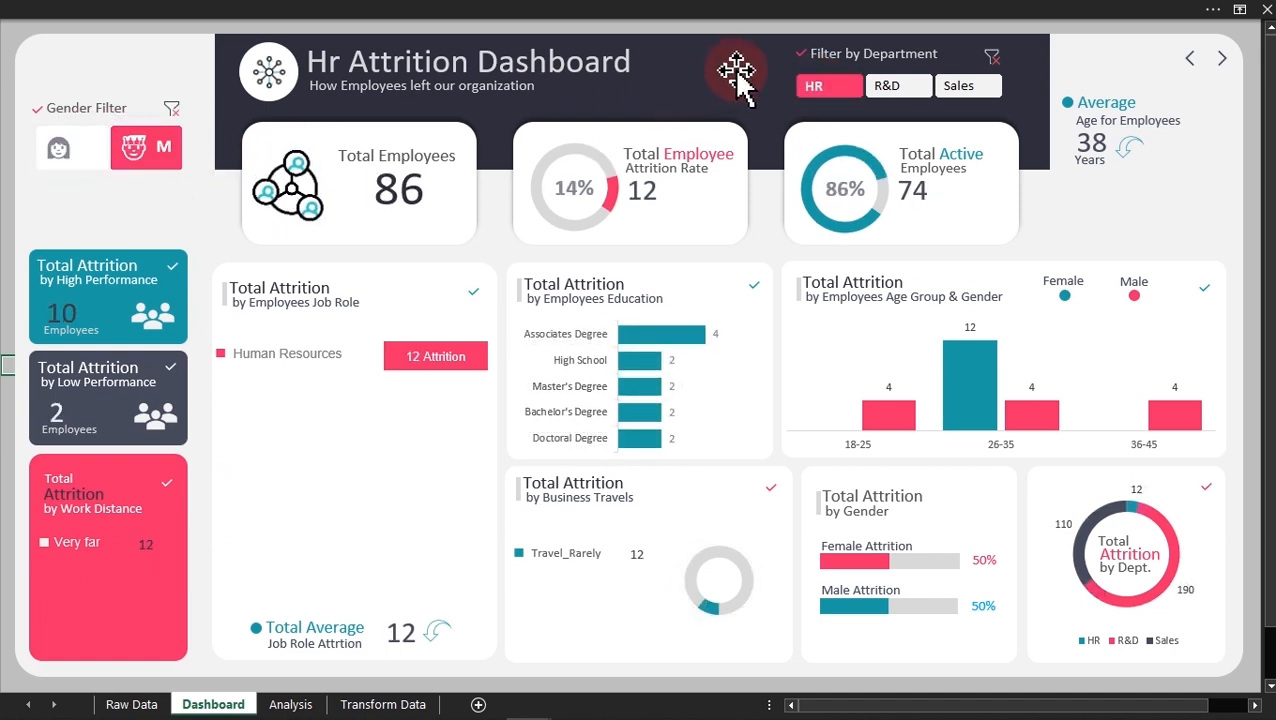
{"action": "left_click", "coordinate": [890, 85]}
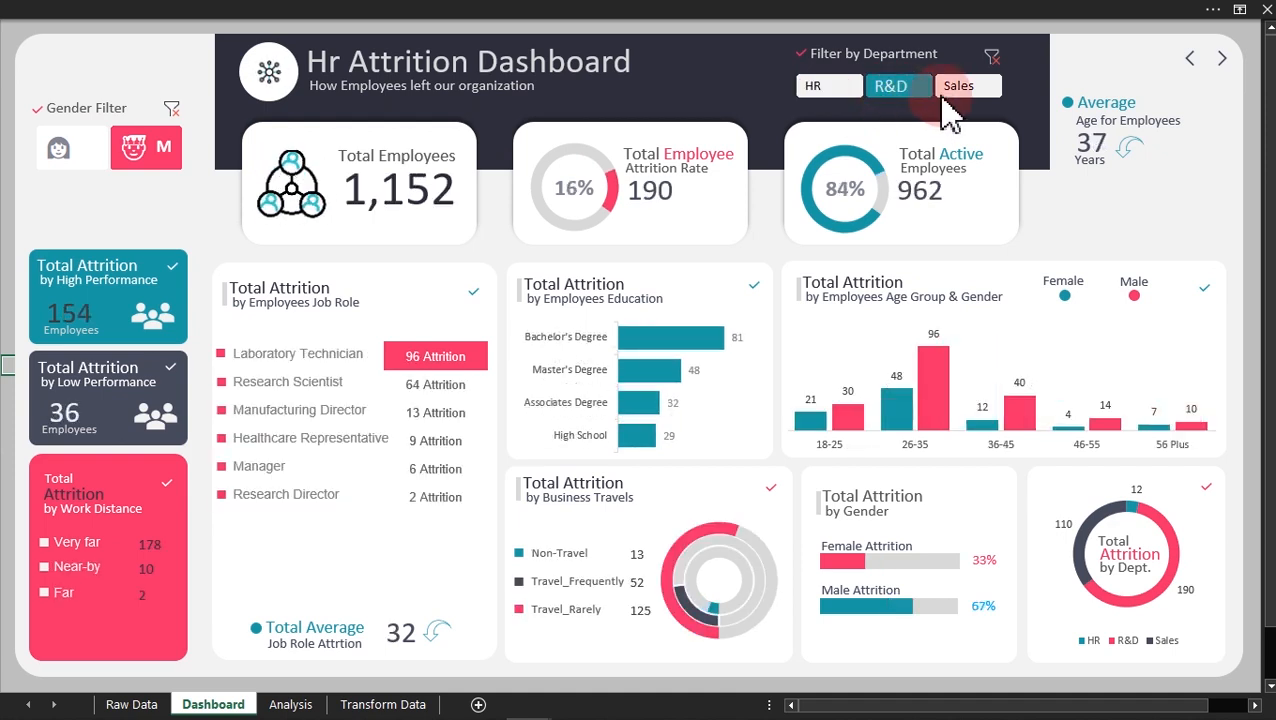
{"action": "left_click", "coordinate": [966, 85]}
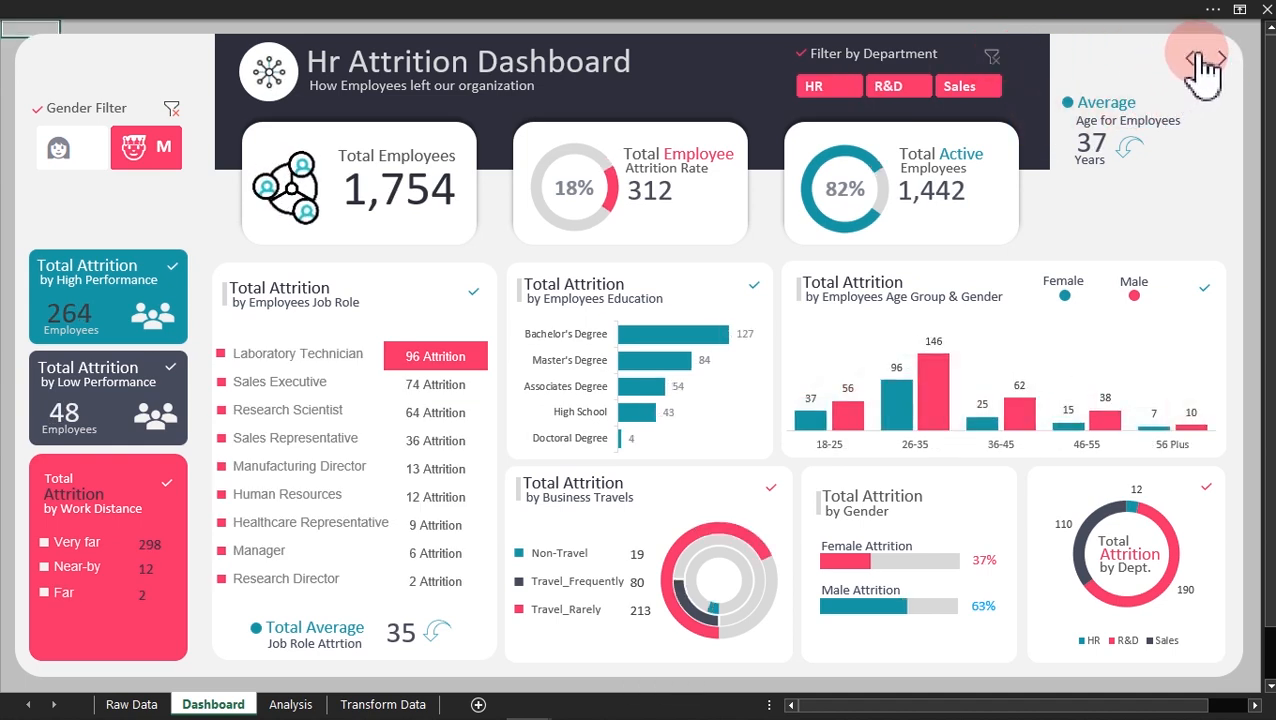
Browse the Transform Data employee records, then switch to the Adidas sales dashboard
{"action": "left_click", "coordinate": [383, 704]}
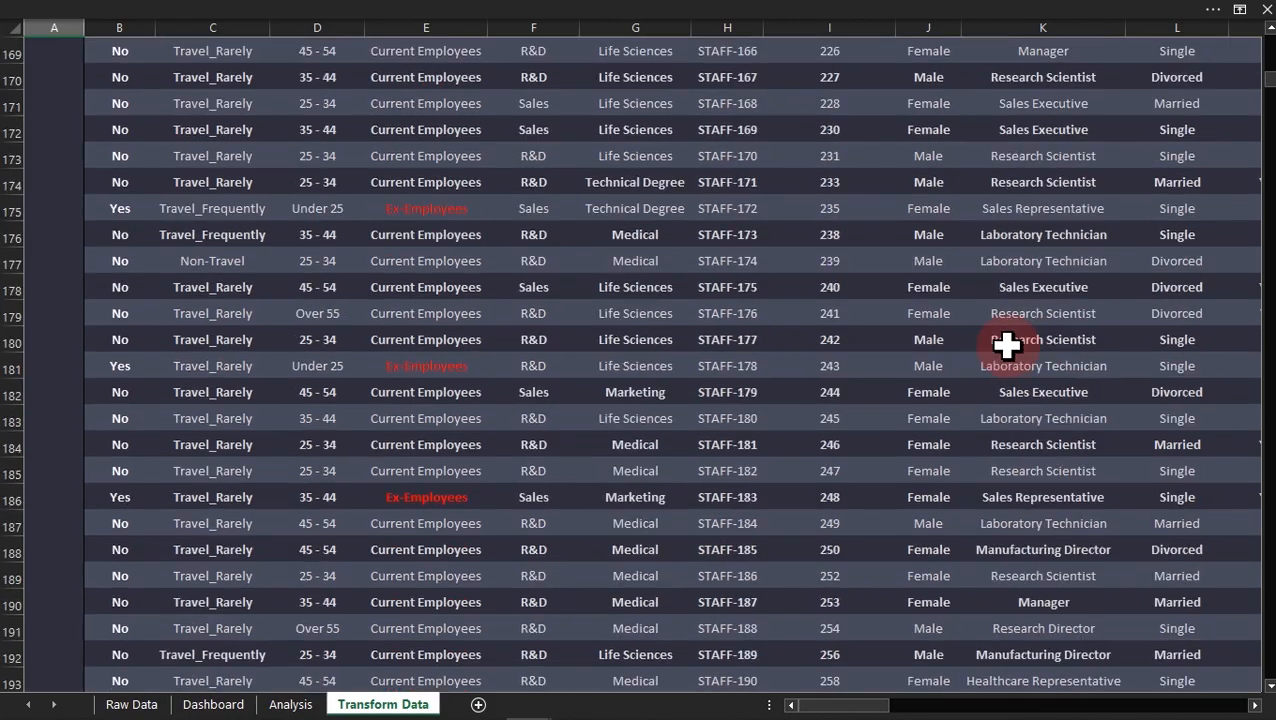
{"action": "scroll", "scroll_direction": "down", "scroll_amount": 3}
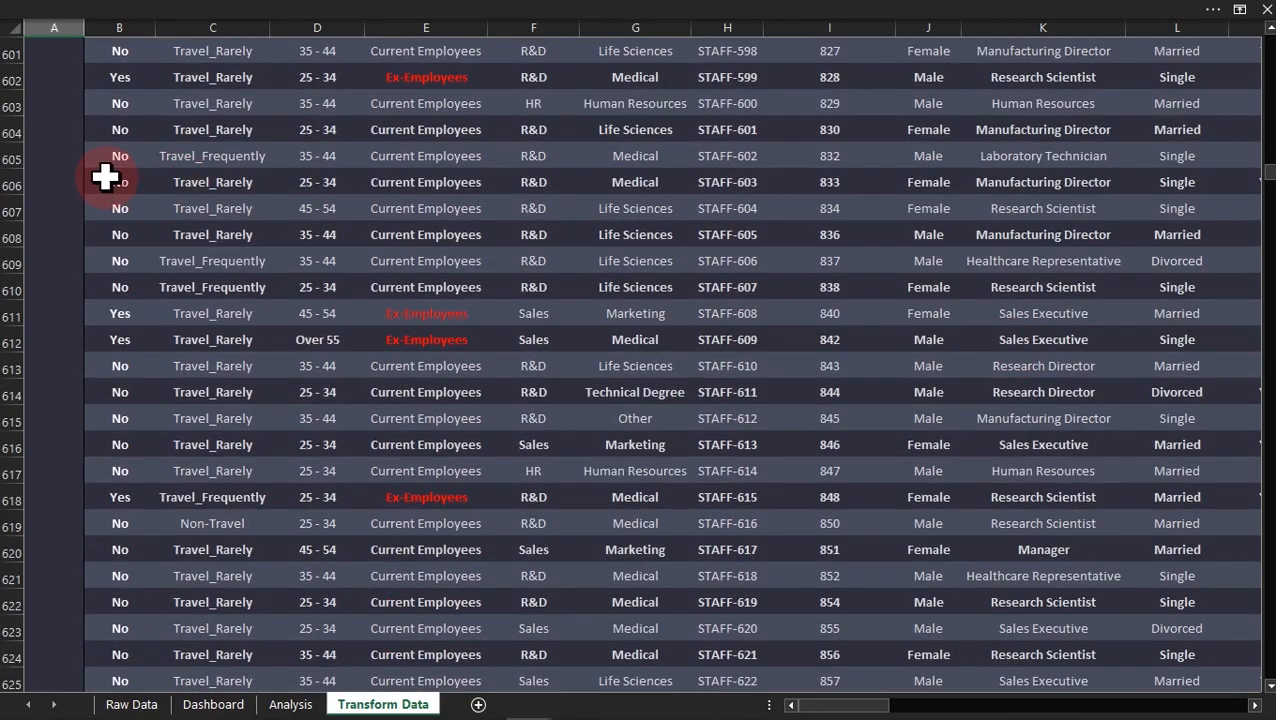
{"action": "left_click", "coordinate": [212, 704]}
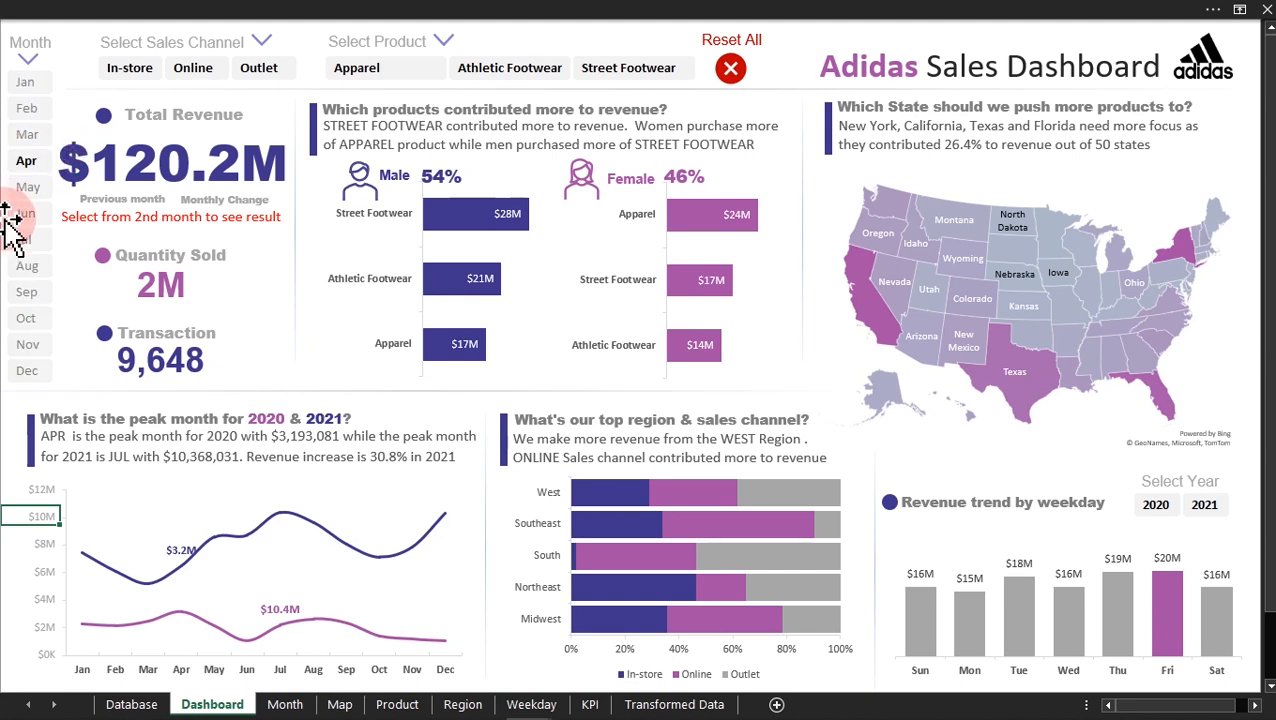
Filter the Adidas dashboard by month: August, a later month, October, then April
{"action": "left_click", "coordinate": [27, 266]}
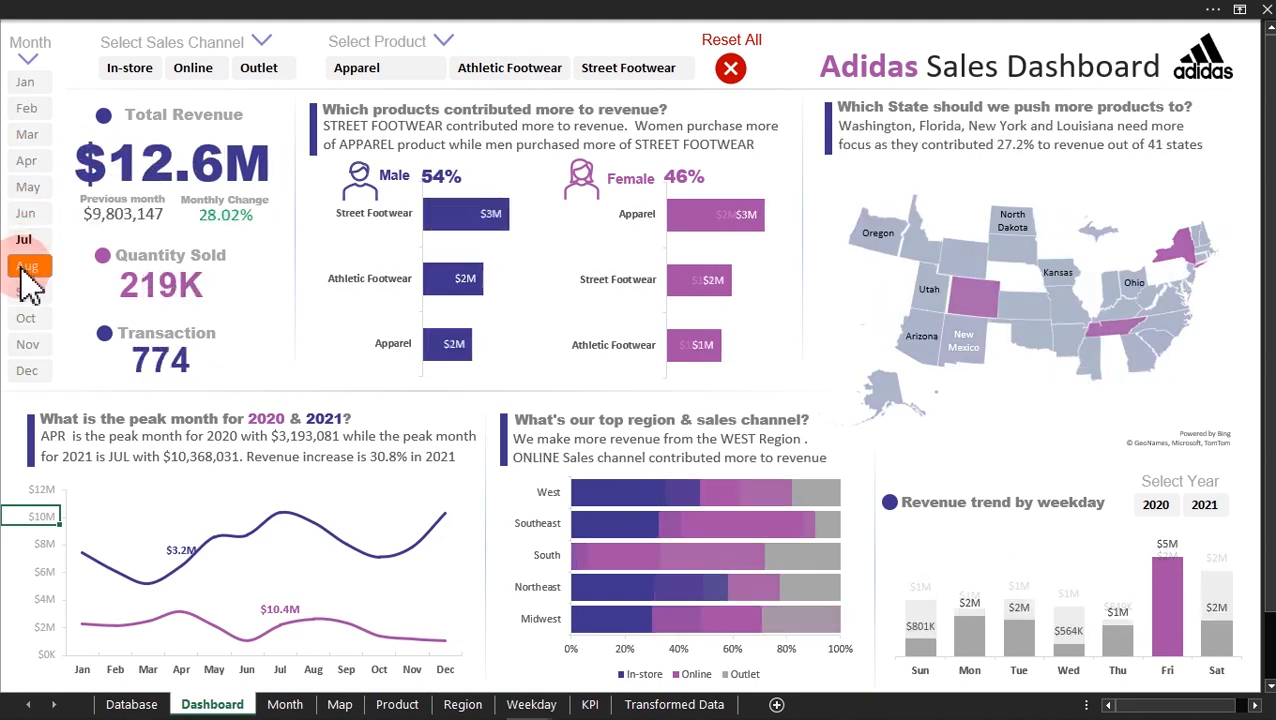
{"action": "left_click", "coordinate": [27, 291]}
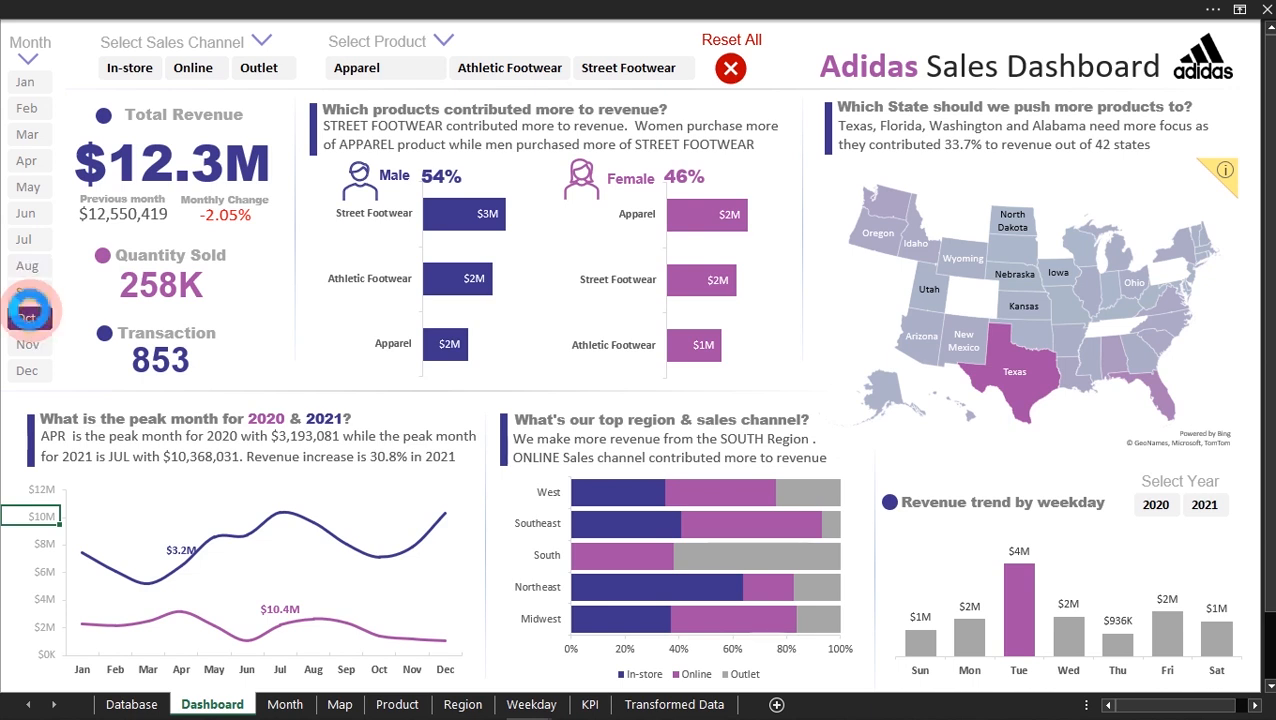
{"action": "left_click", "coordinate": [28, 318]}
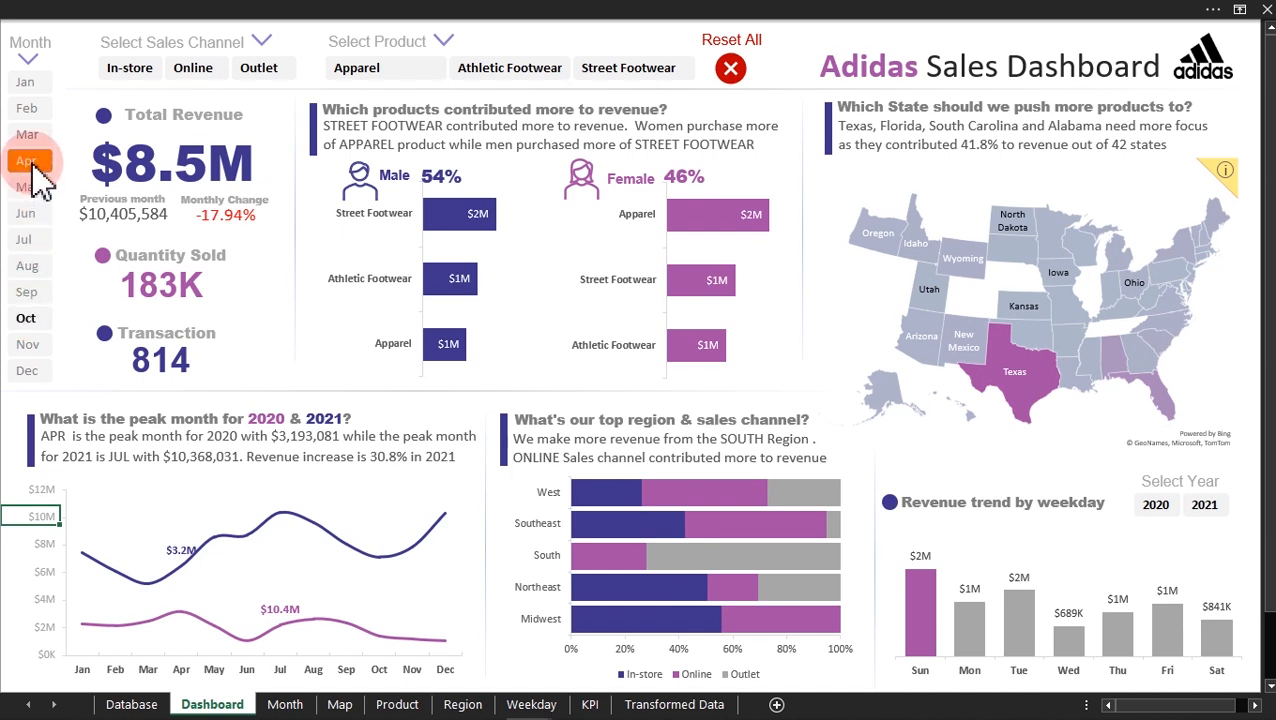
{"action": "left_click", "coordinate": [27, 213]}
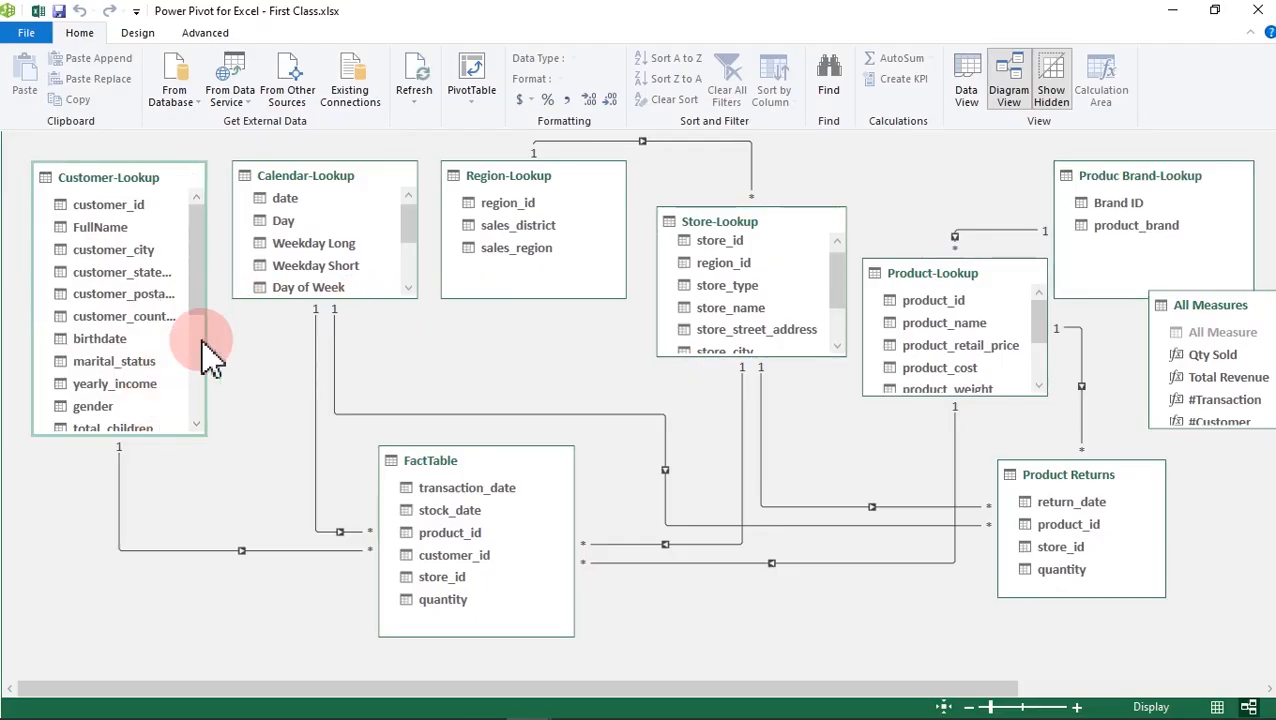
{"action": "scroll", "scroll_direction": "down", "scroll_amount": 3}
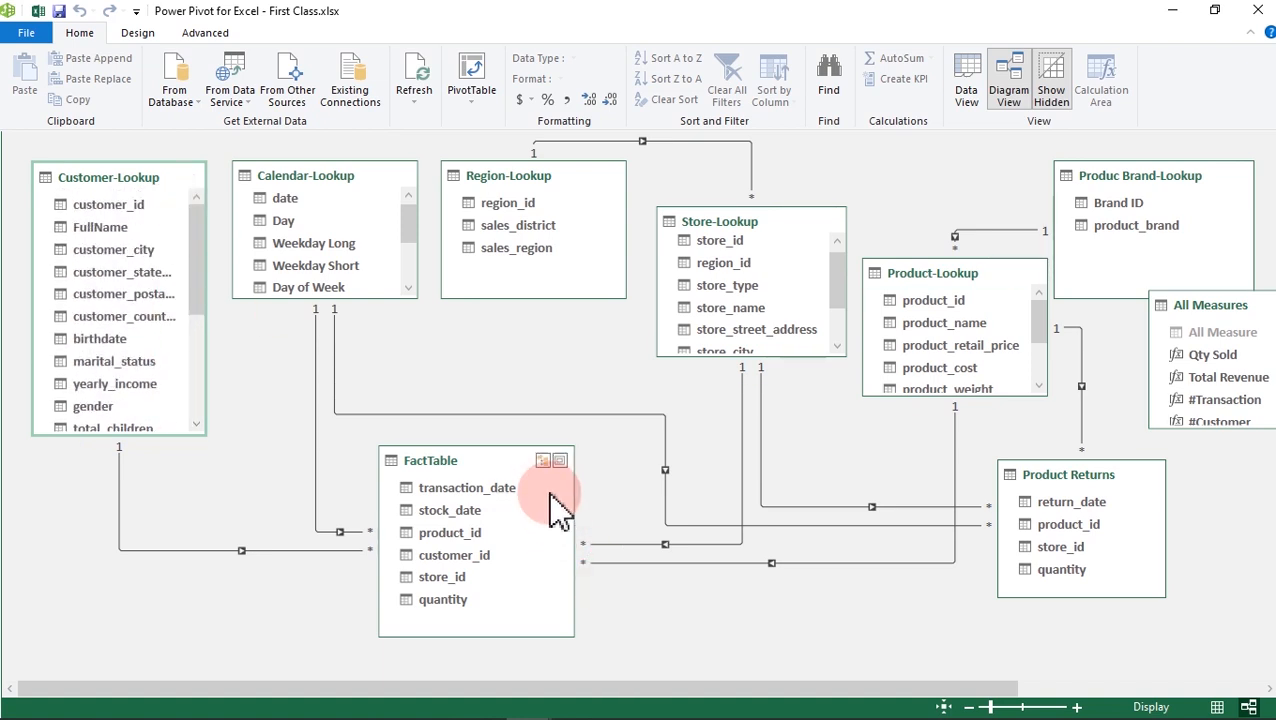
{"action": "mouse_move", "coordinate": [205, 430]}
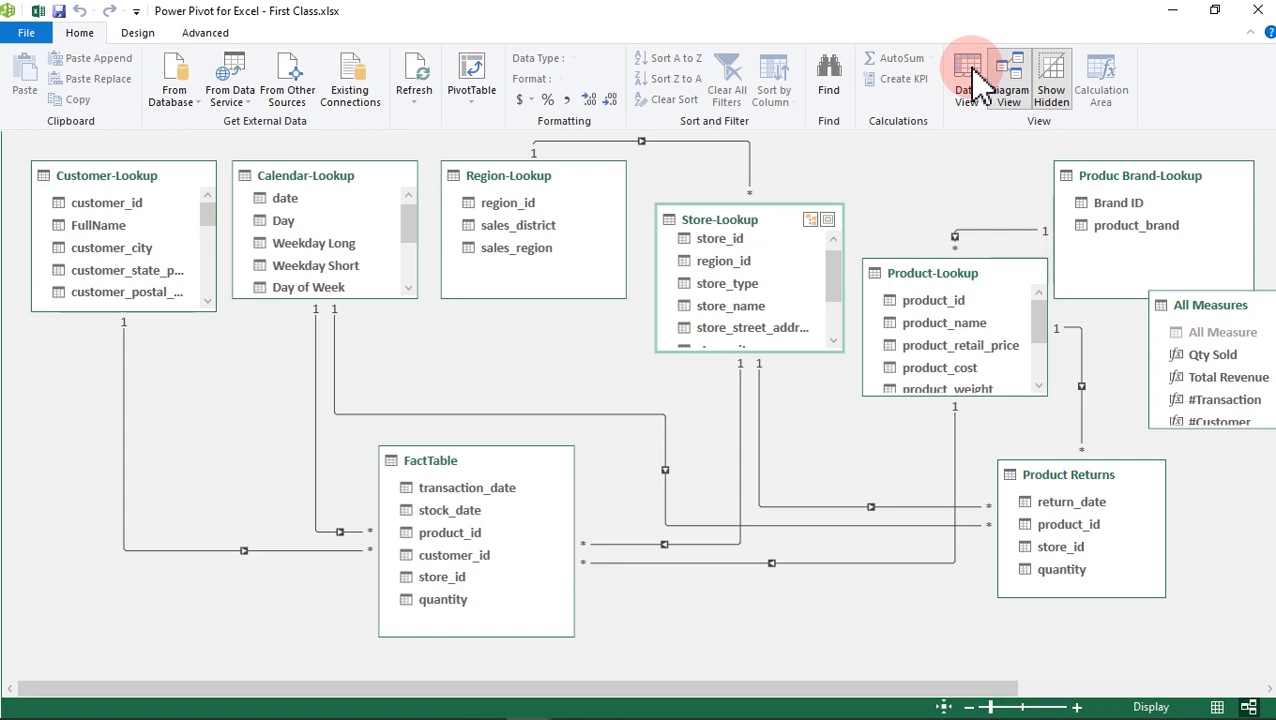
In Data View, browse the Product Brand, Calendar and Customer lookup tables' rows
{"action": "left_click", "coordinate": [966, 77]}
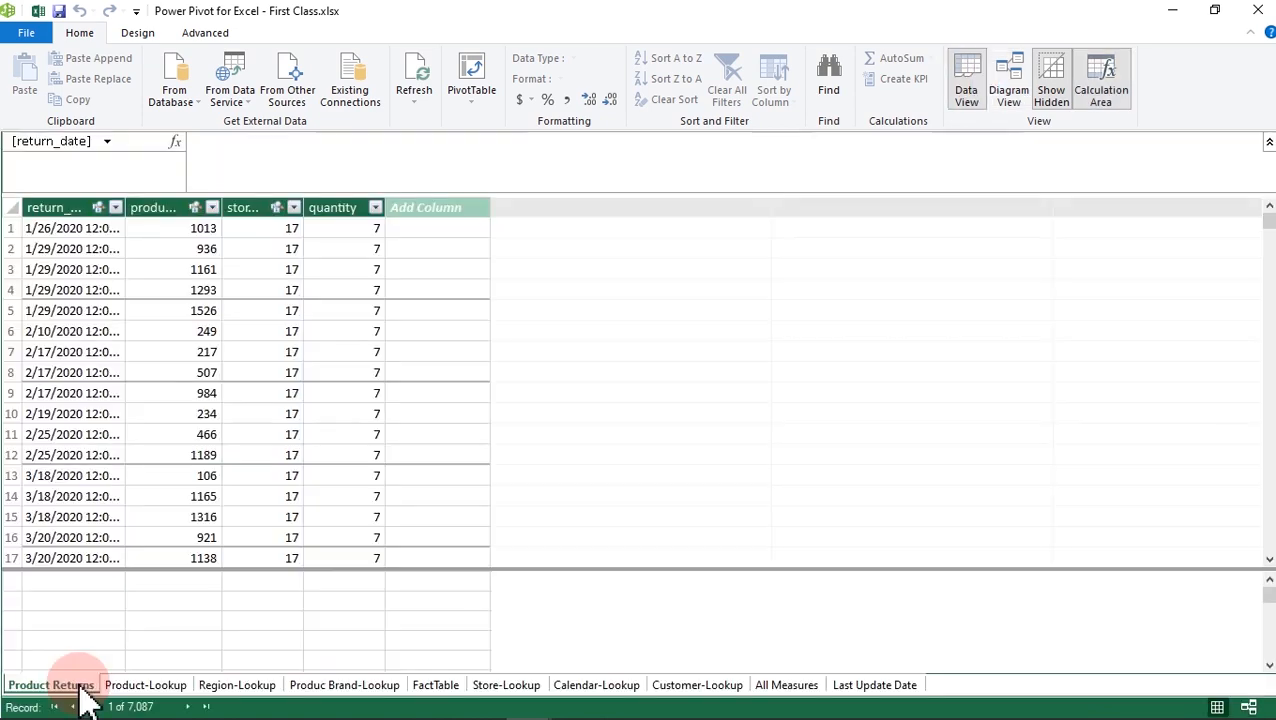
{"action": "left_click", "coordinate": [145, 685]}
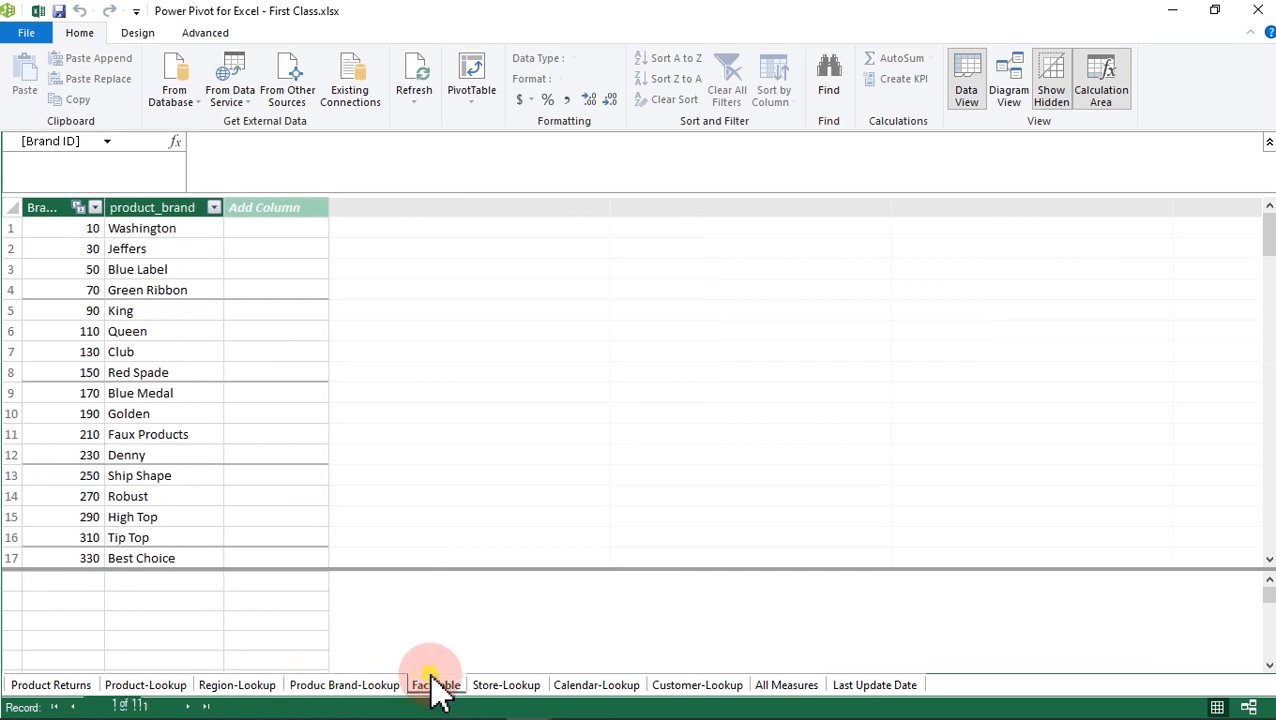
{"action": "left_click", "coordinate": [506, 684]}
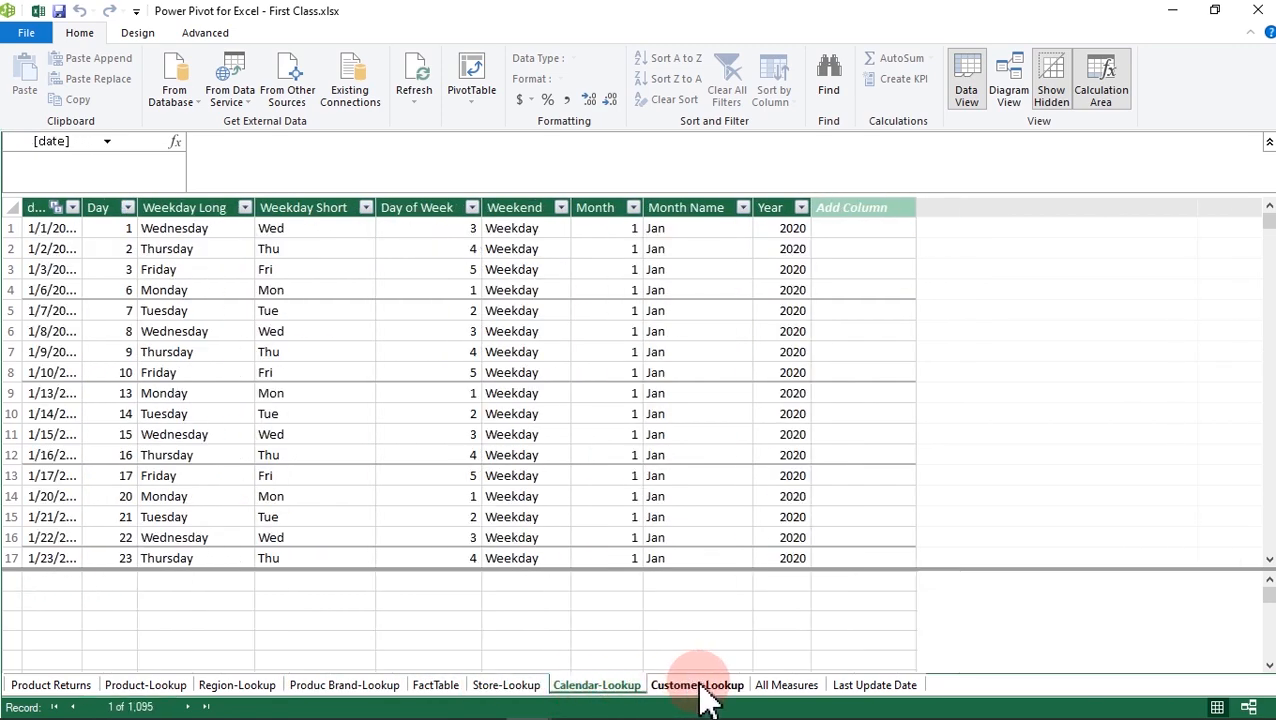
{"action": "left_click", "coordinate": [697, 684]}
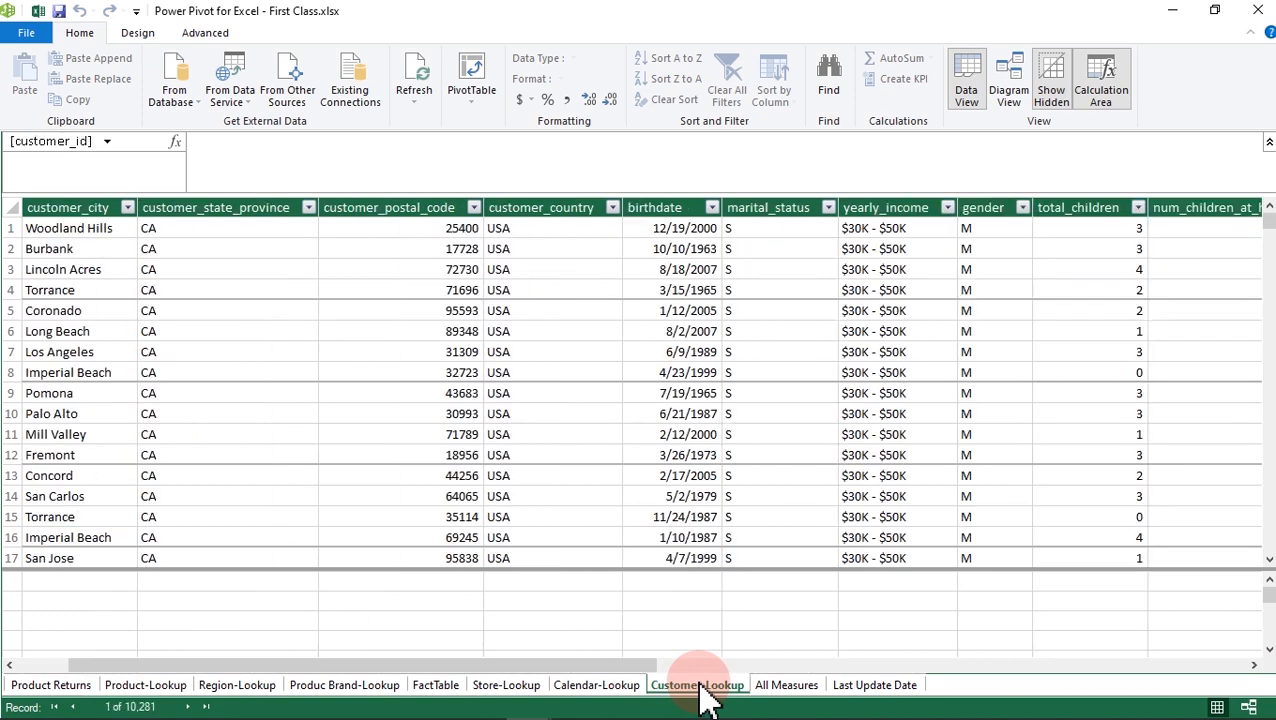